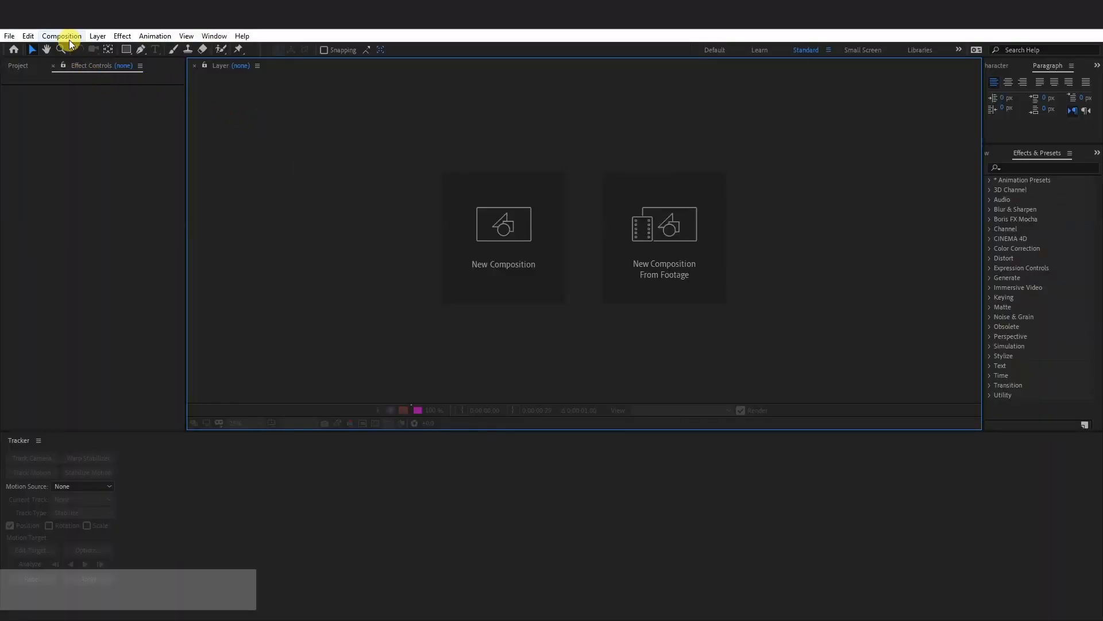
# Start a new composition named 'Glitch', keeping 1980×1080 and a black background.
pyautogui.click(61, 35)
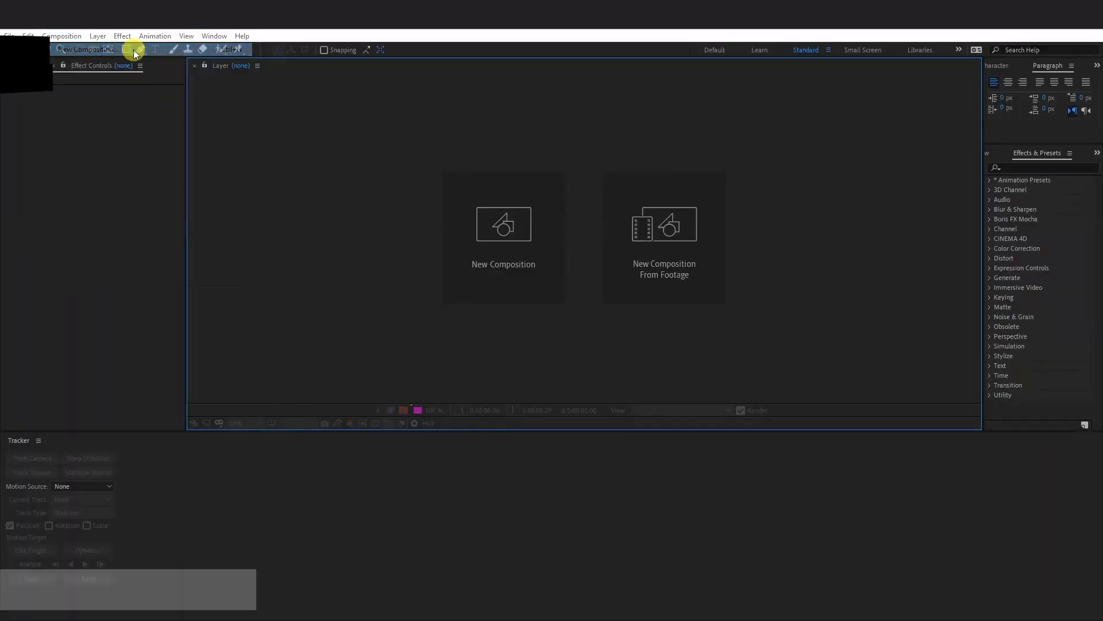
pyautogui.click(503, 236)
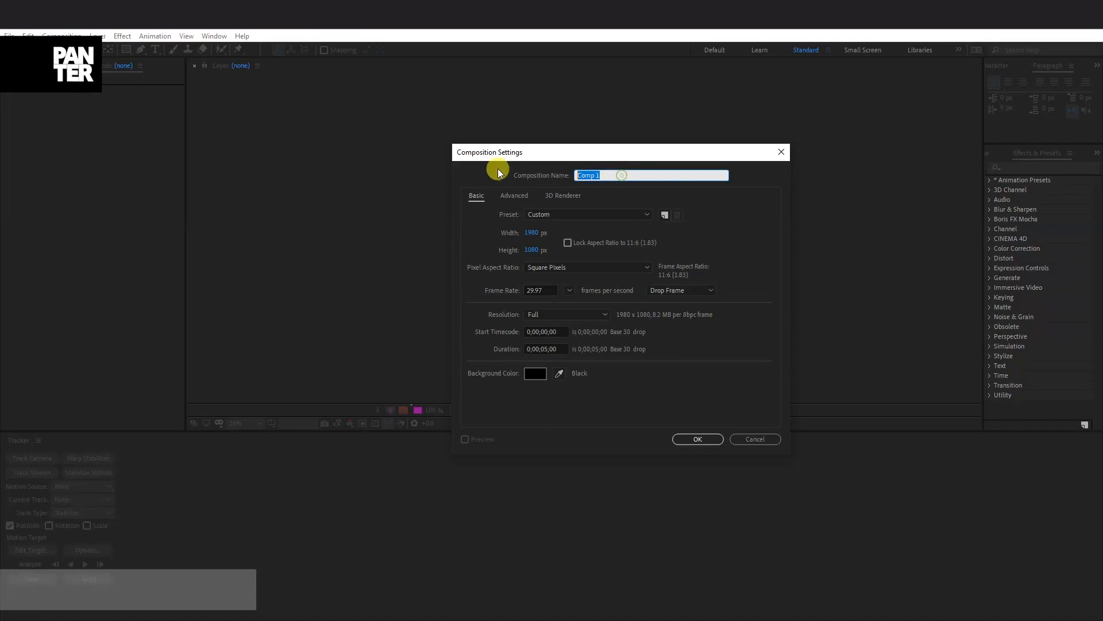
pyautogui.write('Glitch')
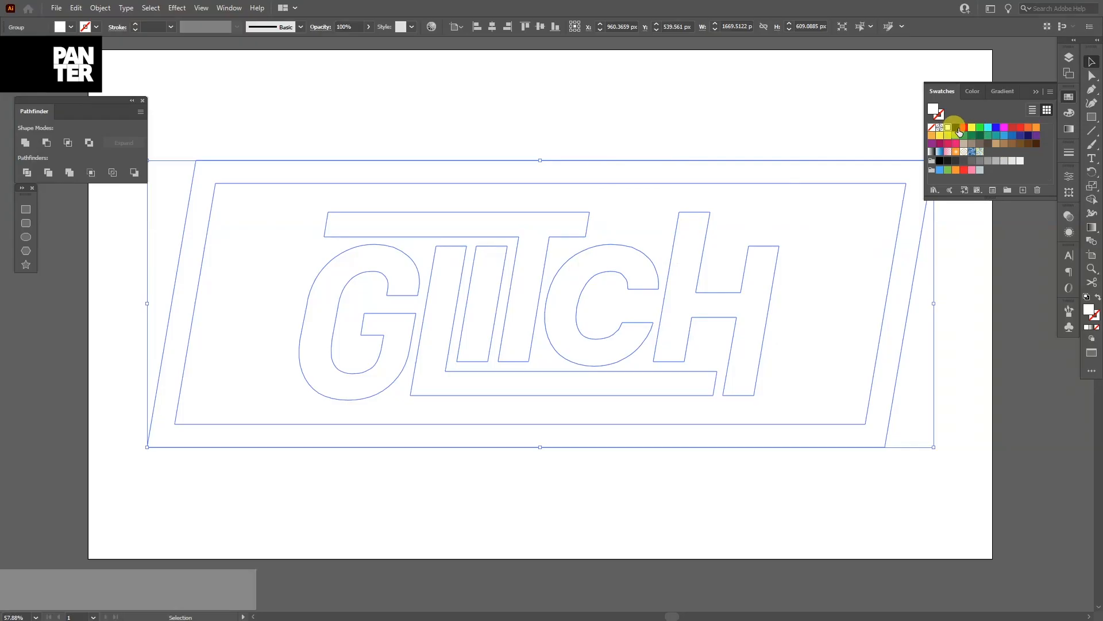
# Fill the GLITCH logo white and save it as Glitch TXT in Adobe Illustrator format.
pyautogui.click(949, 127)
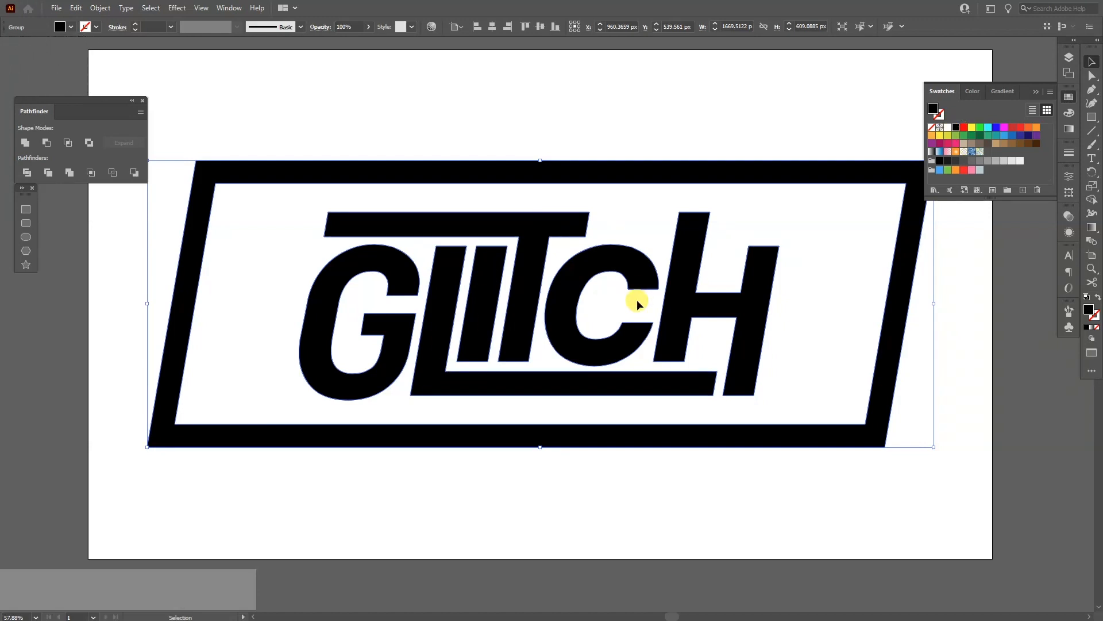
pyautogui.click(940, 128)
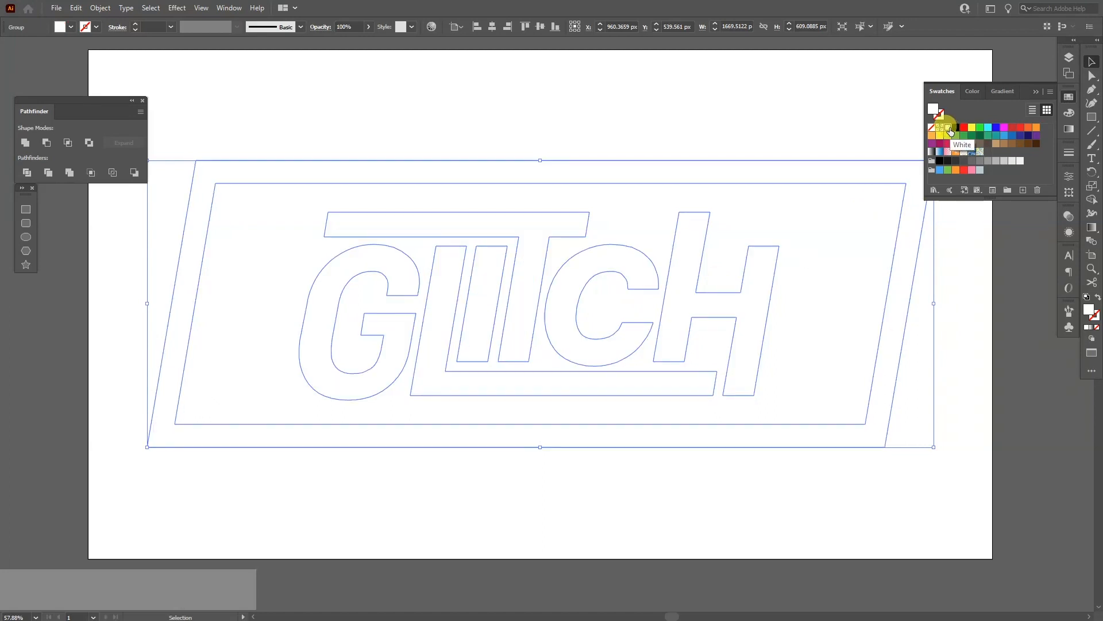
pyautogui.click(57, 7)
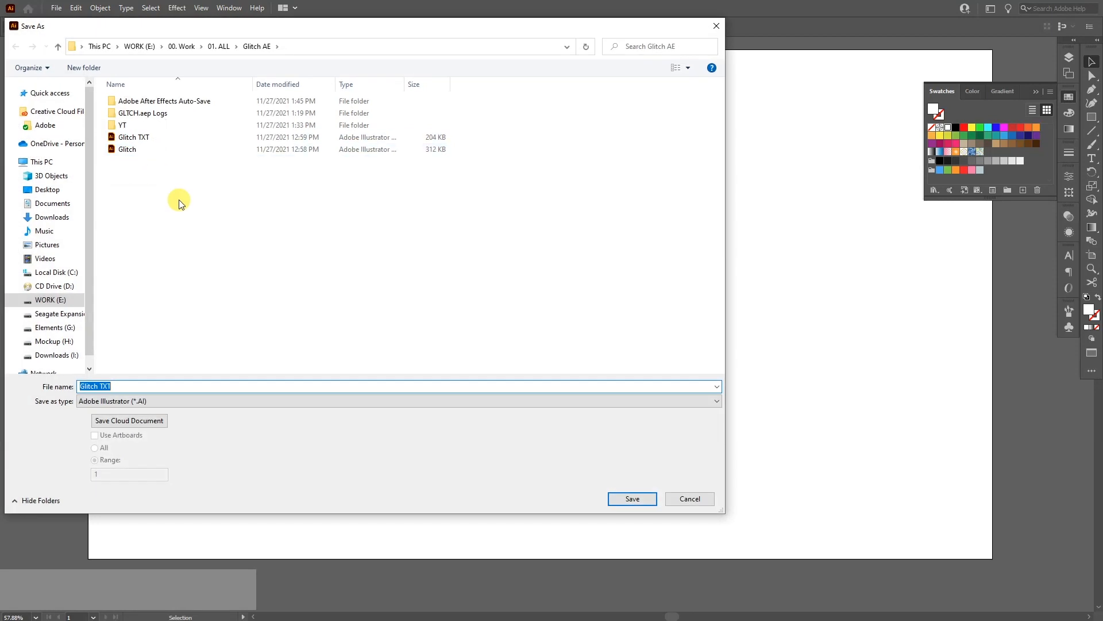
pyautogui.click(397, 389)
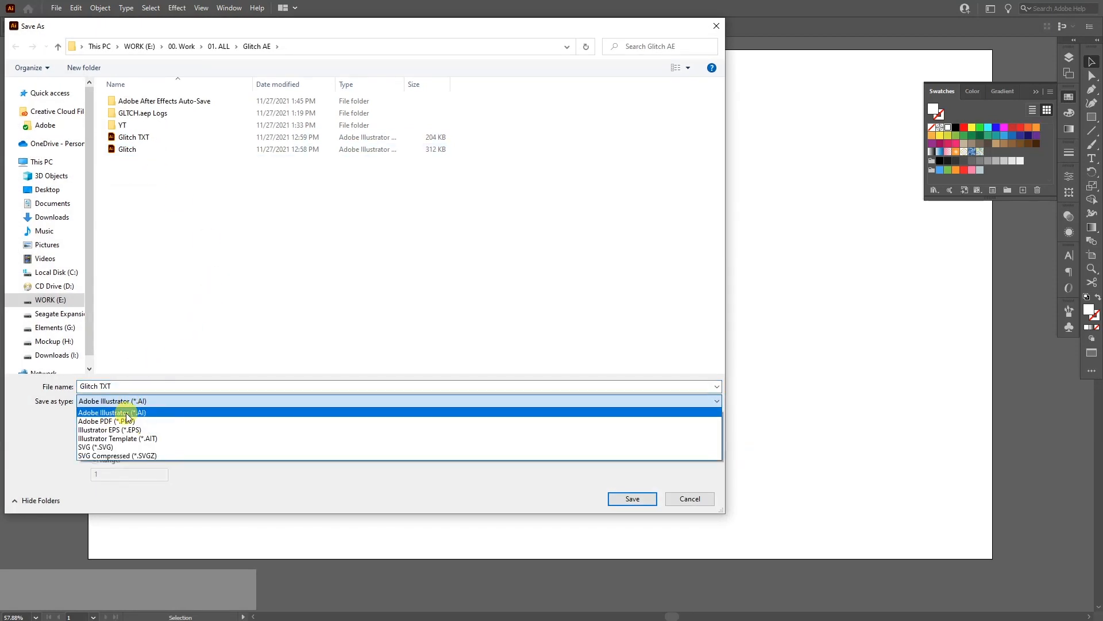
pyautogui.click(112, 412)
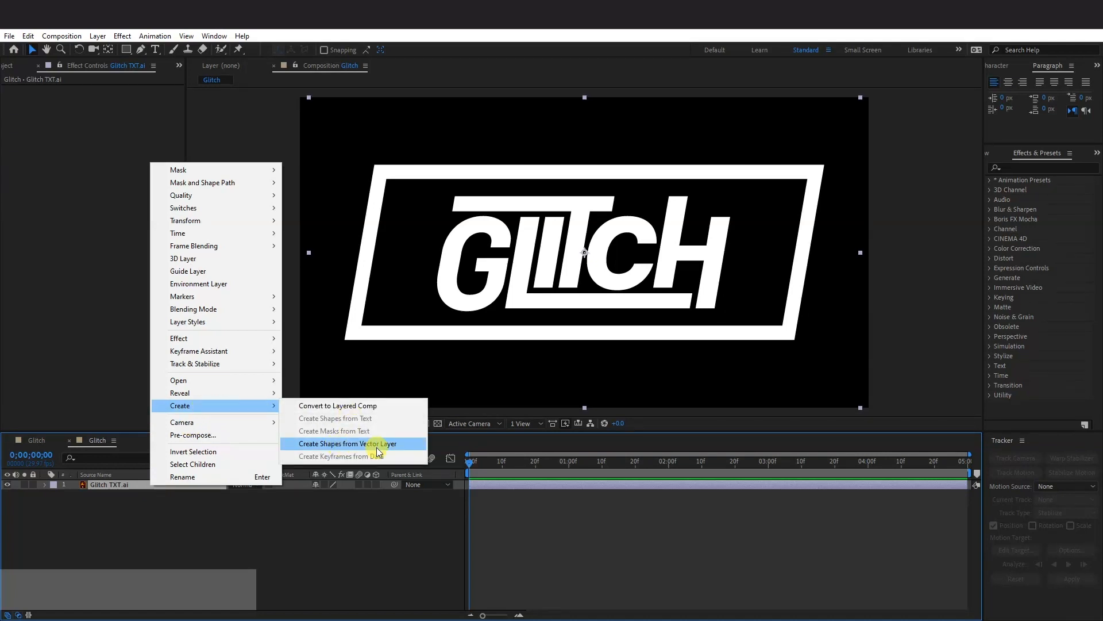
# Create shapes from the Glitch TXT.ai layer, keeping the fill white.
pyautogui.click(347, 444)
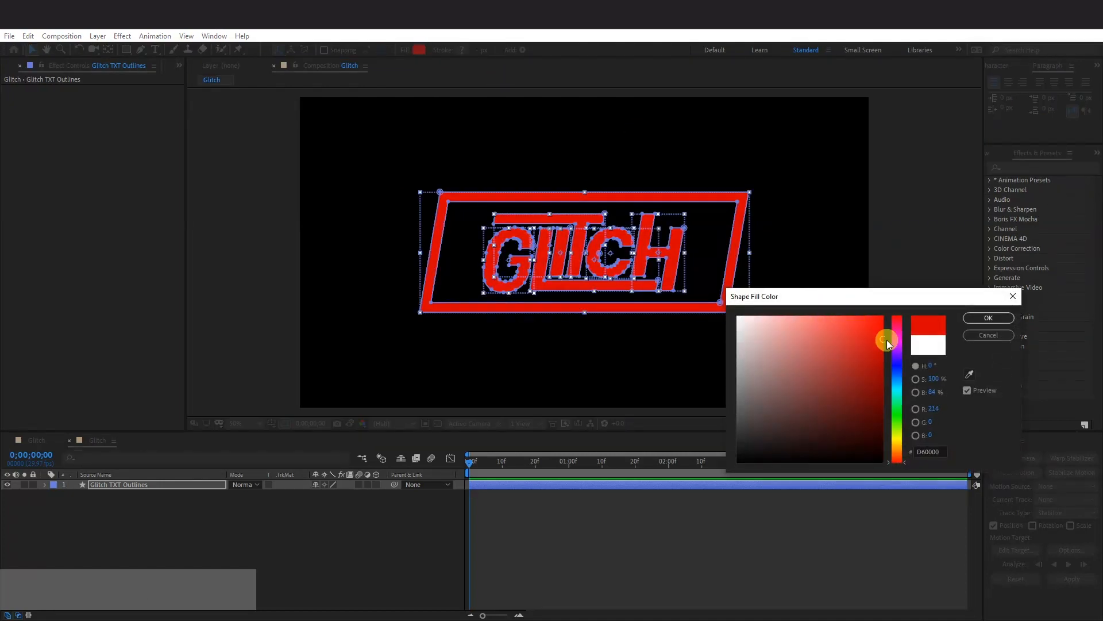
pyautogui.click(988, 318)
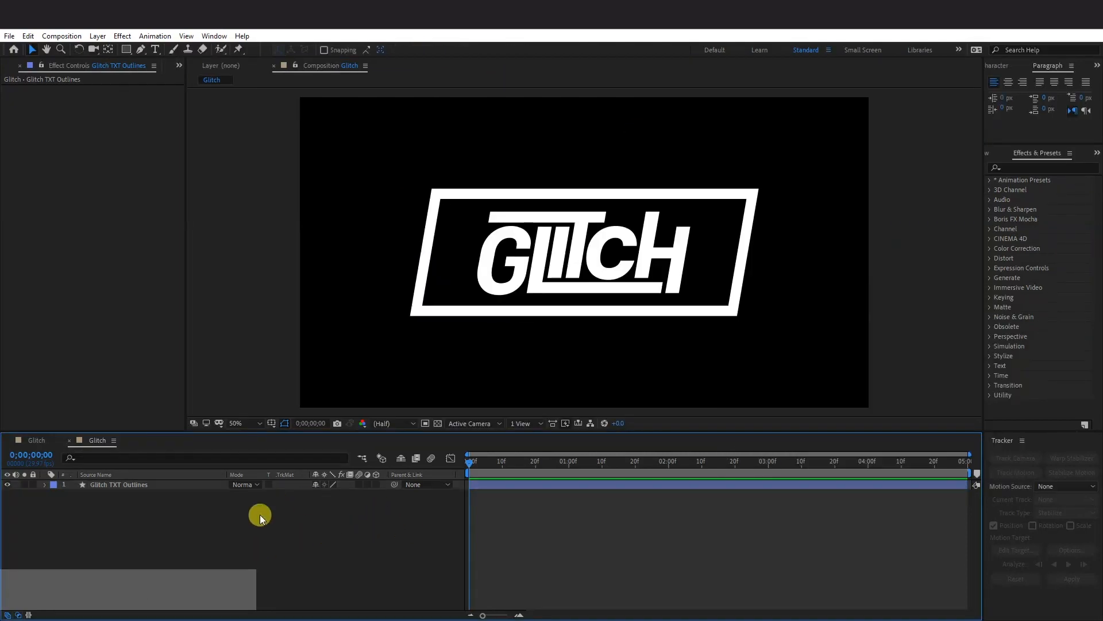
# Add a new FFFFFF white solid layer above Glitch TXT Outlines.
pyautogui.rightClick(260, 516)
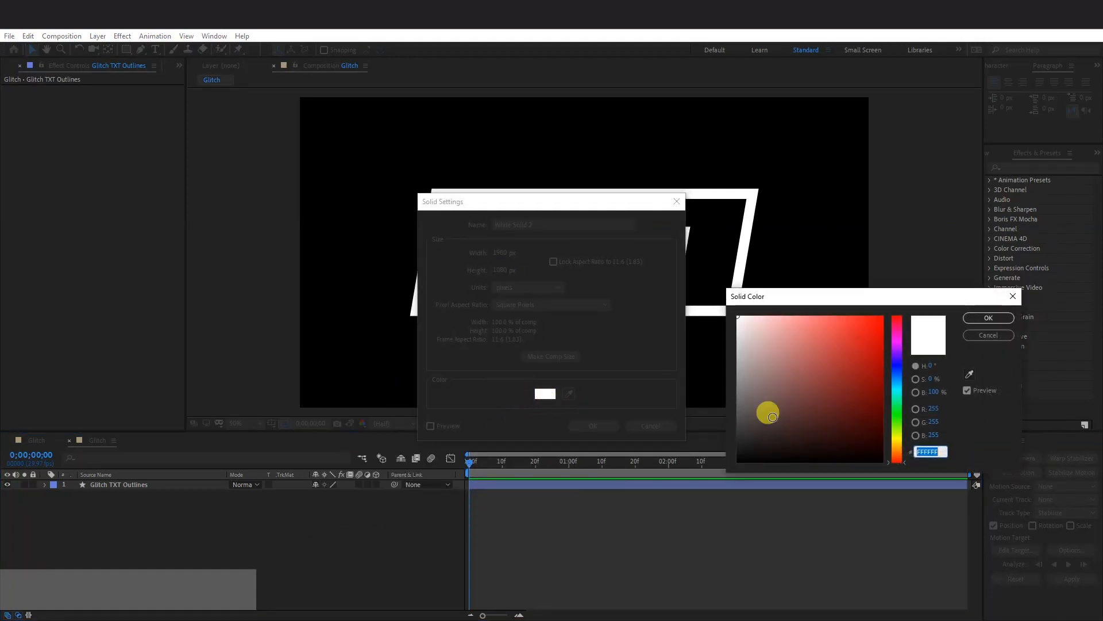
pyautogui.click(988, 317)
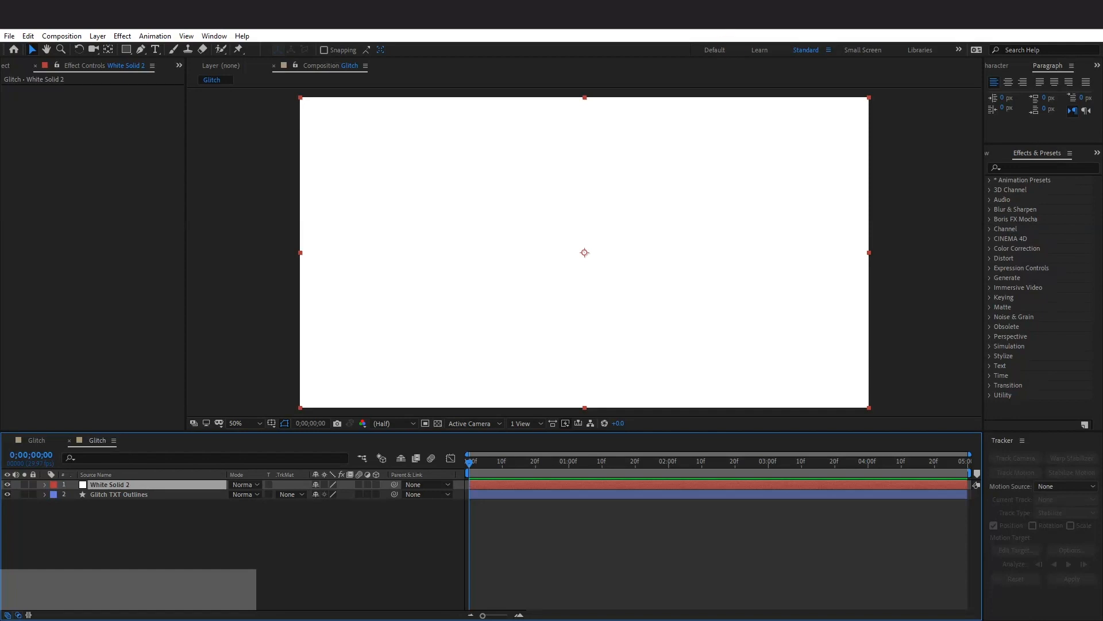
pyautogui.click(217, 35)
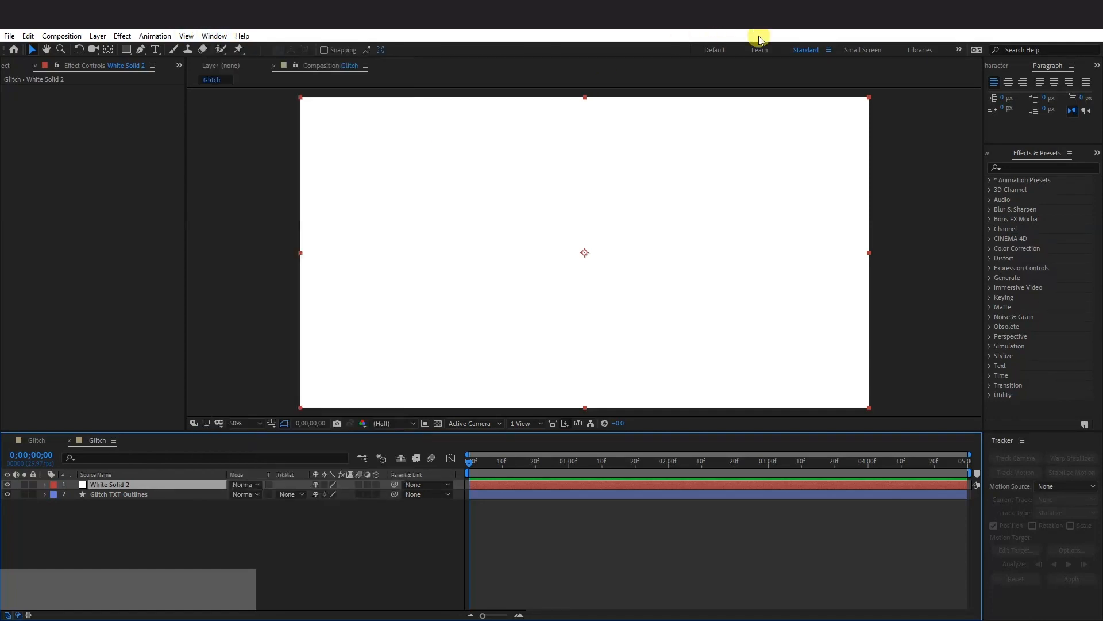
# Apply Fractal Noise to White Solid 2 and switch it to a blocky noise type.
pyautogui.click(1041, 168)
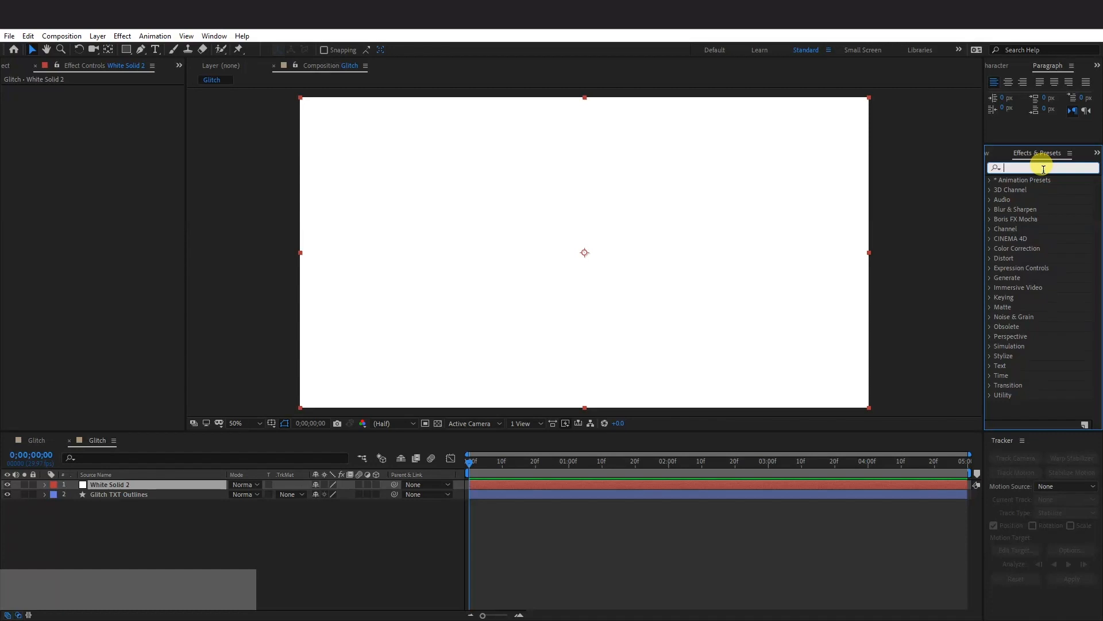
pyautogui.write('fractal')
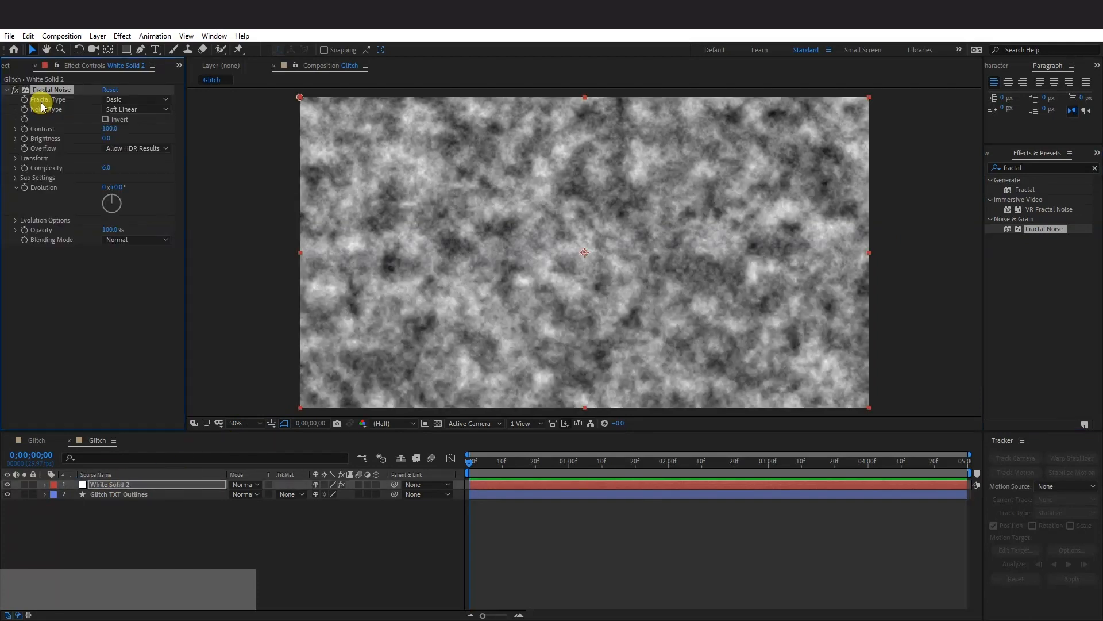
pyautogui.click(136, 99)
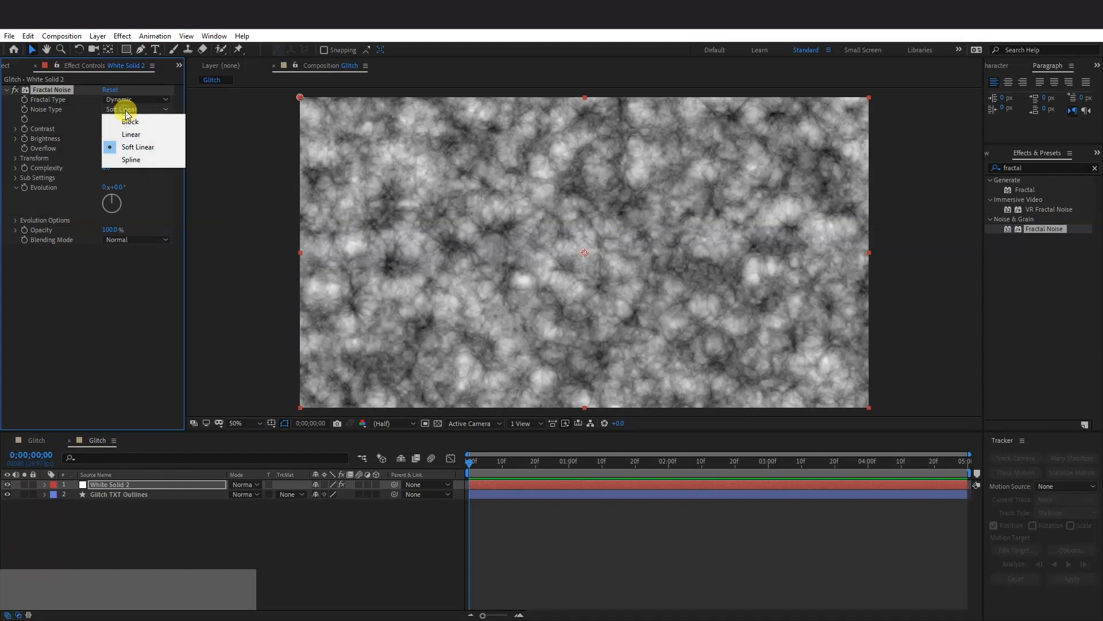
pyautogui.click(130, 121)
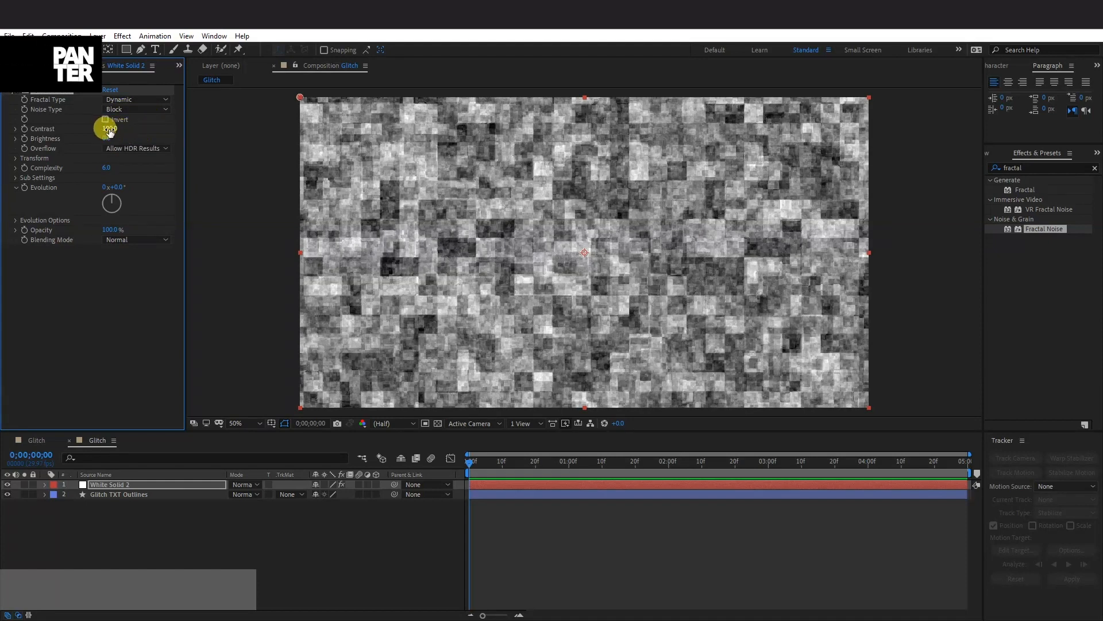
# Raise noise contrast, lower brightness, and scale it non-uniformly to 180.2 by 61.4.
pyautogui.moveTo(110, 128); pyautogui.dragTo(172, 134)
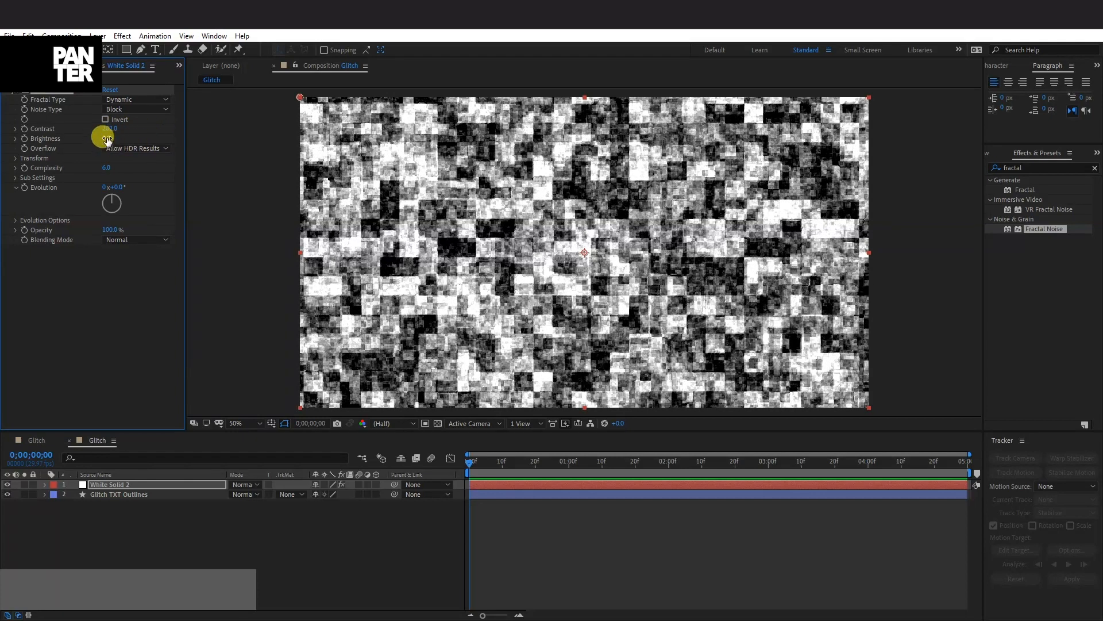
pyautogui.moveTo(109, 128); pyautogui.dragTo(102, 144)
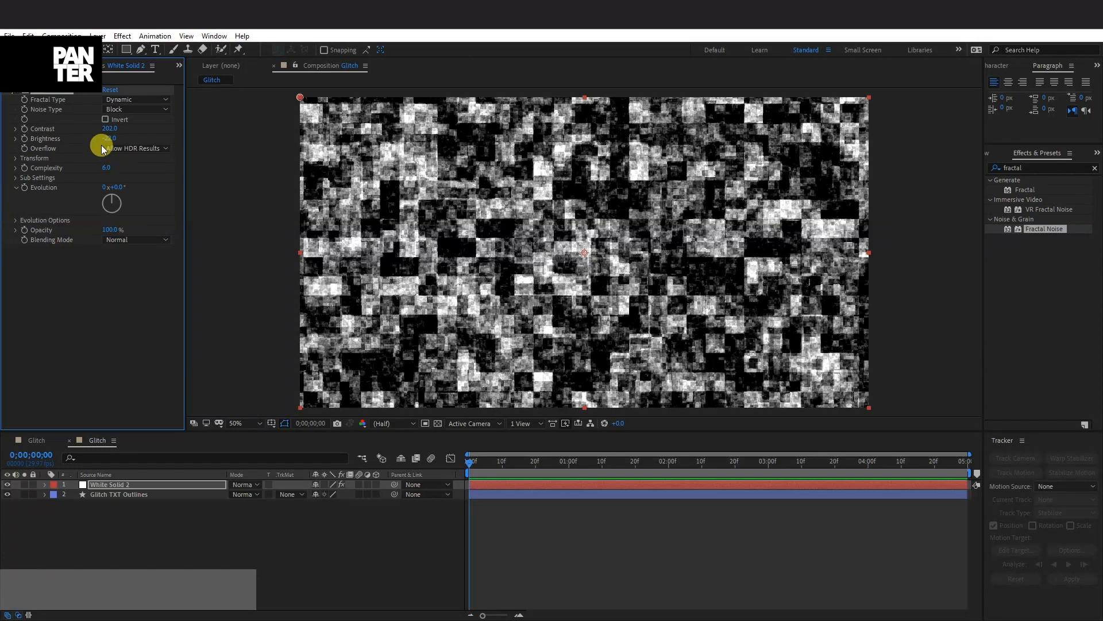
pyautogui.click(14, 158)
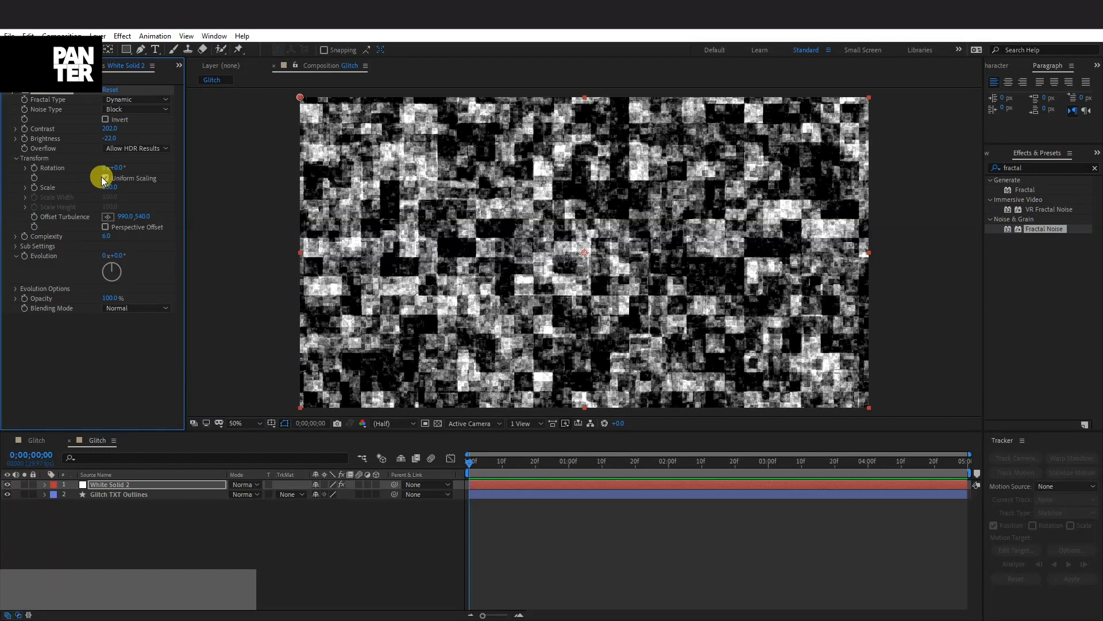
pyautogui.click(105, 178)
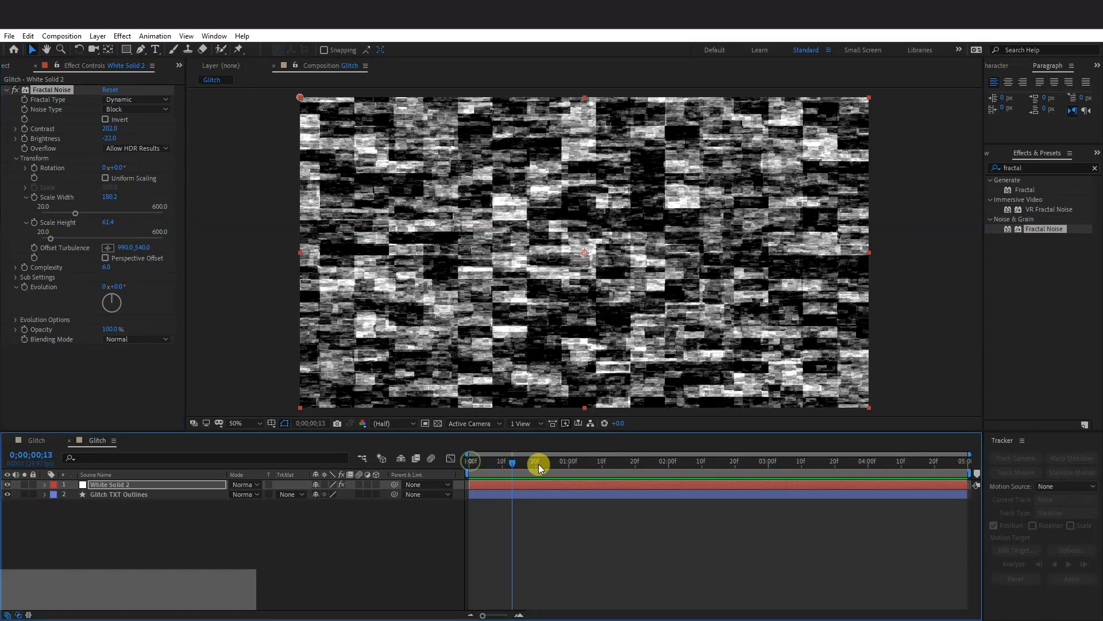
# Drive the Fractal Noise Evolution with a 'time' expression.
pyautogui.click(539, 467)
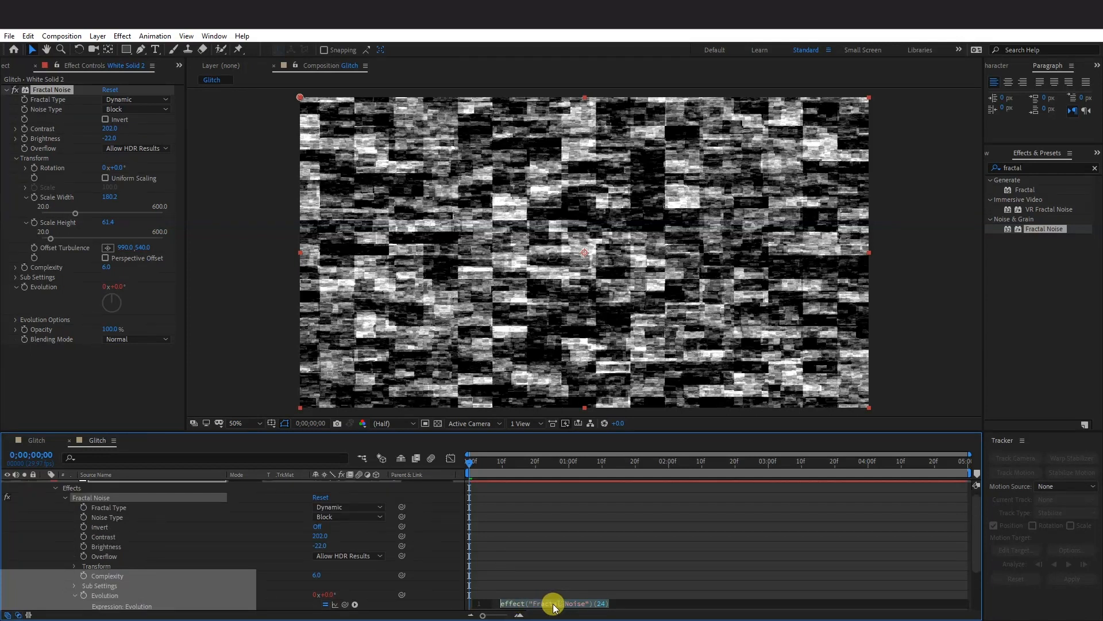
pyautogui.write('time')
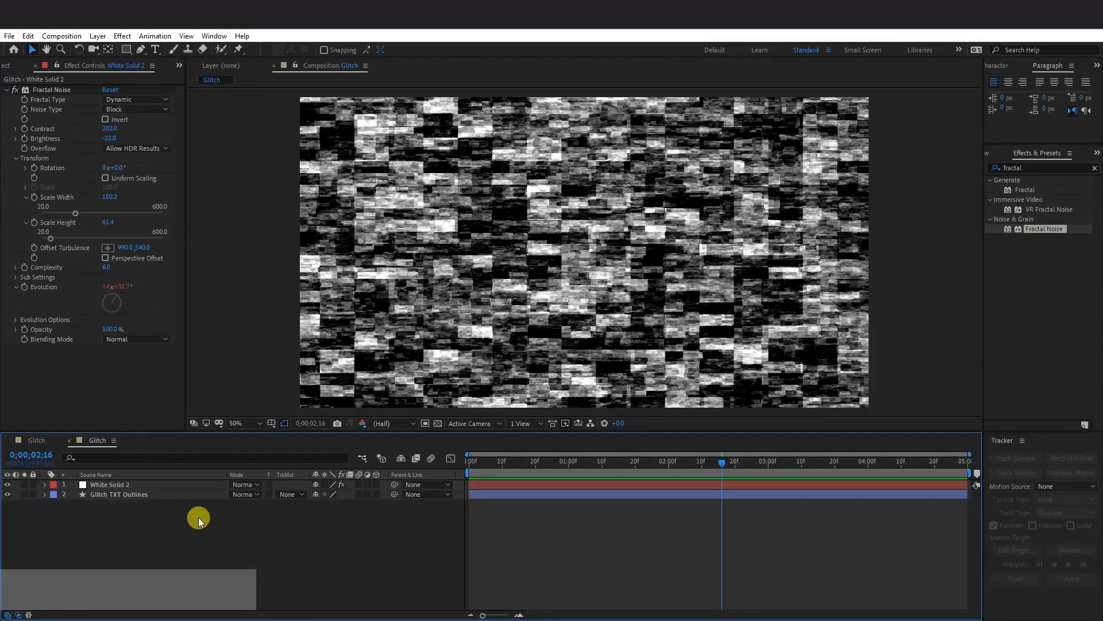
# Pre-compose White Solid 2 into a new composition named 'Glitch Map'.
pyautogui.rightClick(109, 484)
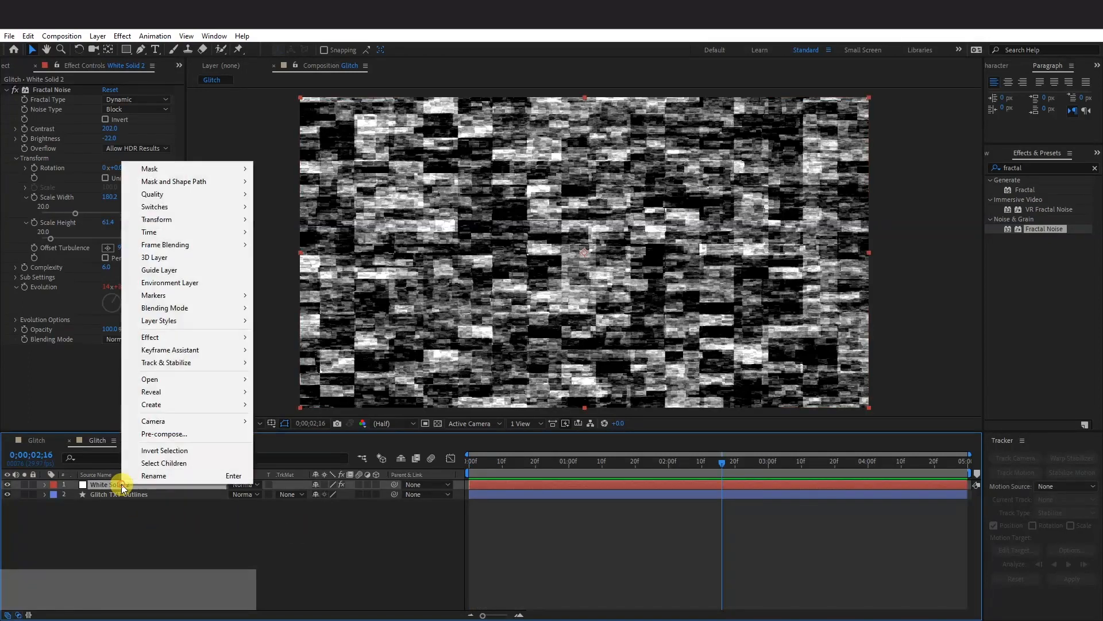
pyautogui.moveTo(174, 442)
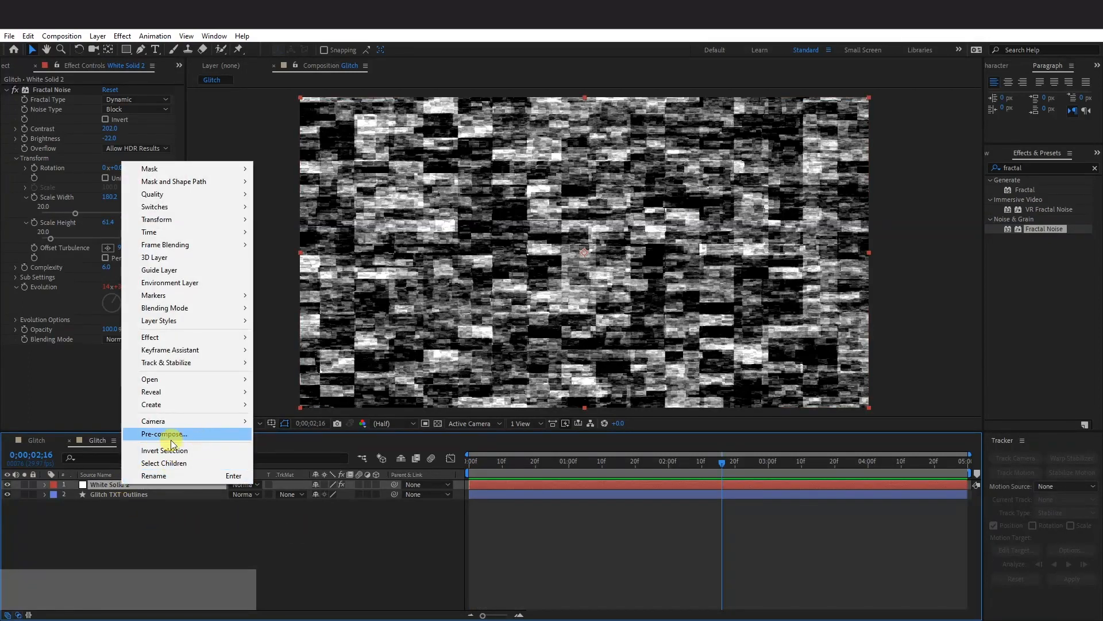
pyautogui.click(164, 434)
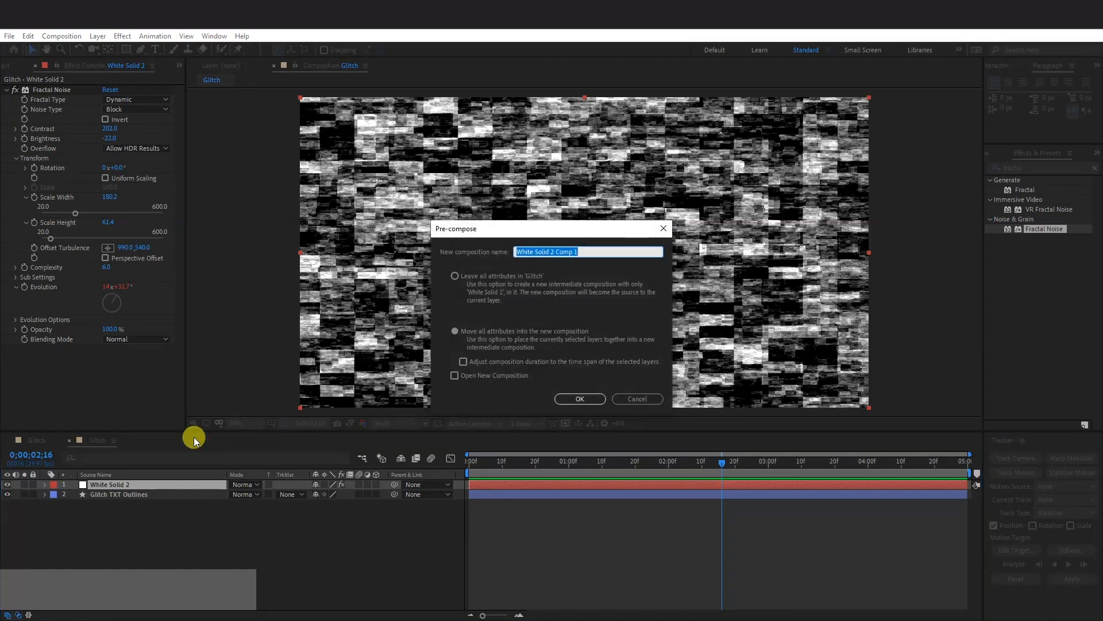
pyautogui.press('shift')
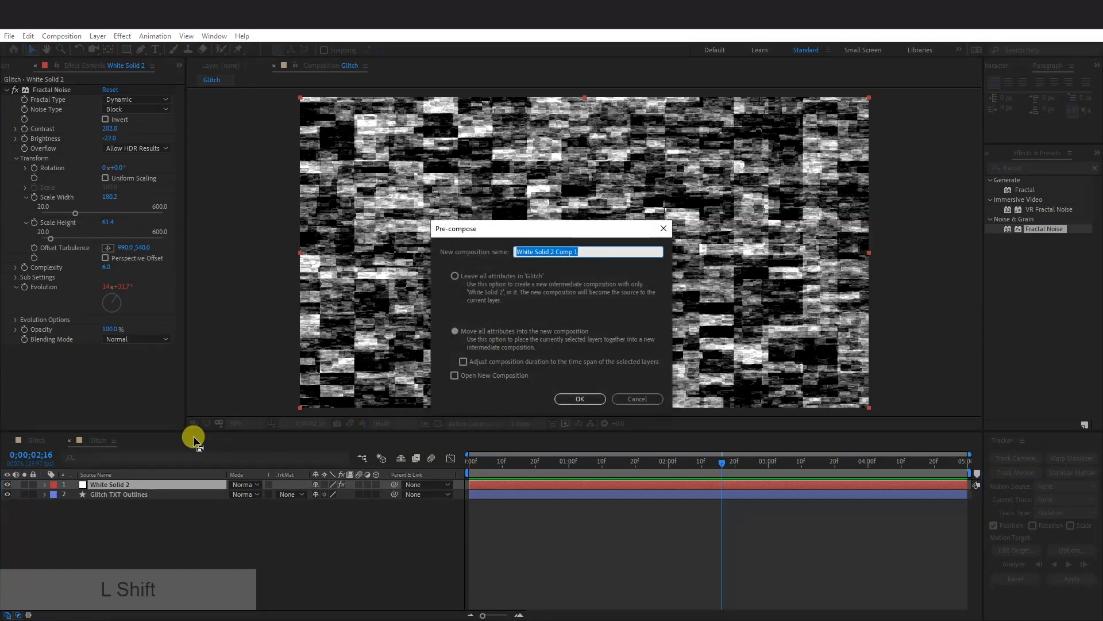
pyautogui.write('Glitch Map')
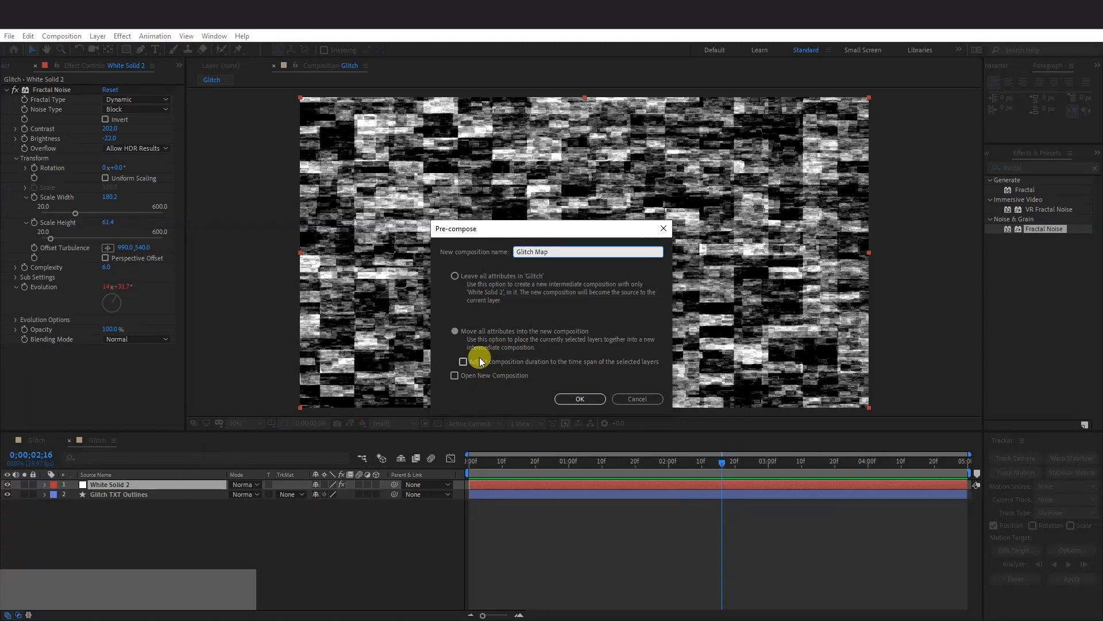
pyautogui.click(580, 399)
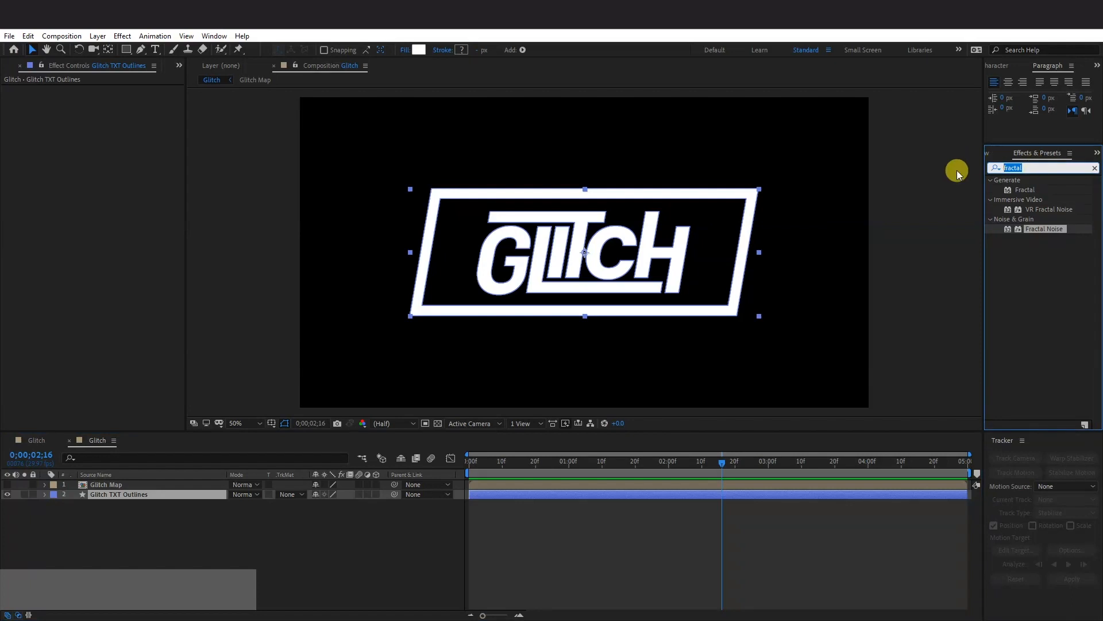
# Apply Displacement Map to the logo with Glitch Map as its map layer, previewing the result.
pyautogui.write('displacement')
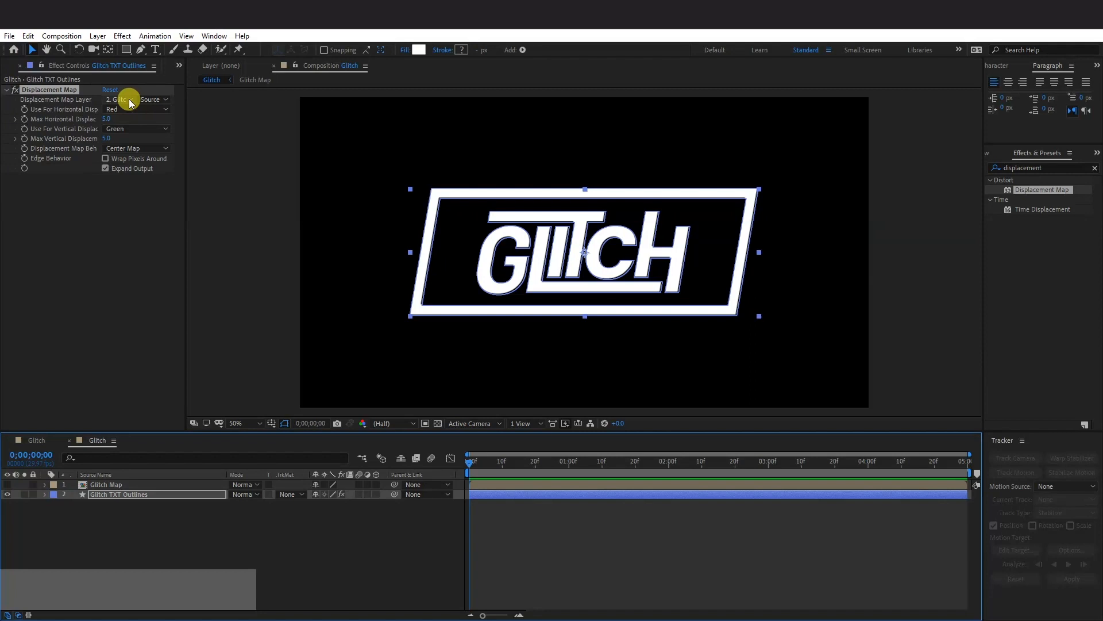
pyautogui.click(118, 99)
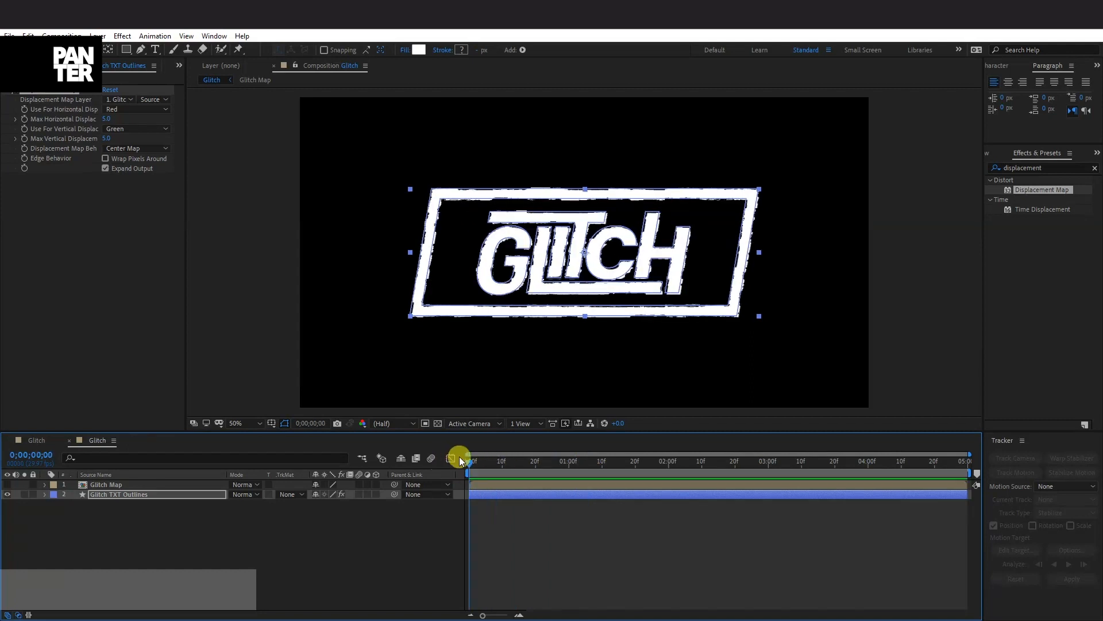
pyautogui.moveTo(461, 461); pyautogui.dragTo(533, 468)
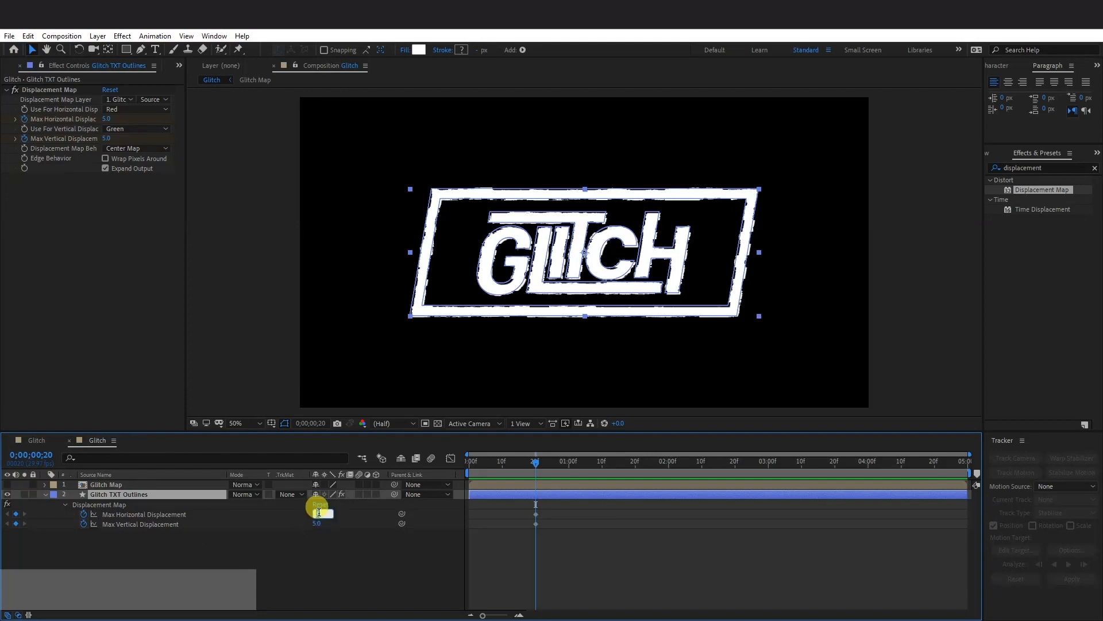
# Keyframe horizontal displacement from 0 to about 54, vertical to -36, then add a later burst.
pyautogui.click(110, 90)
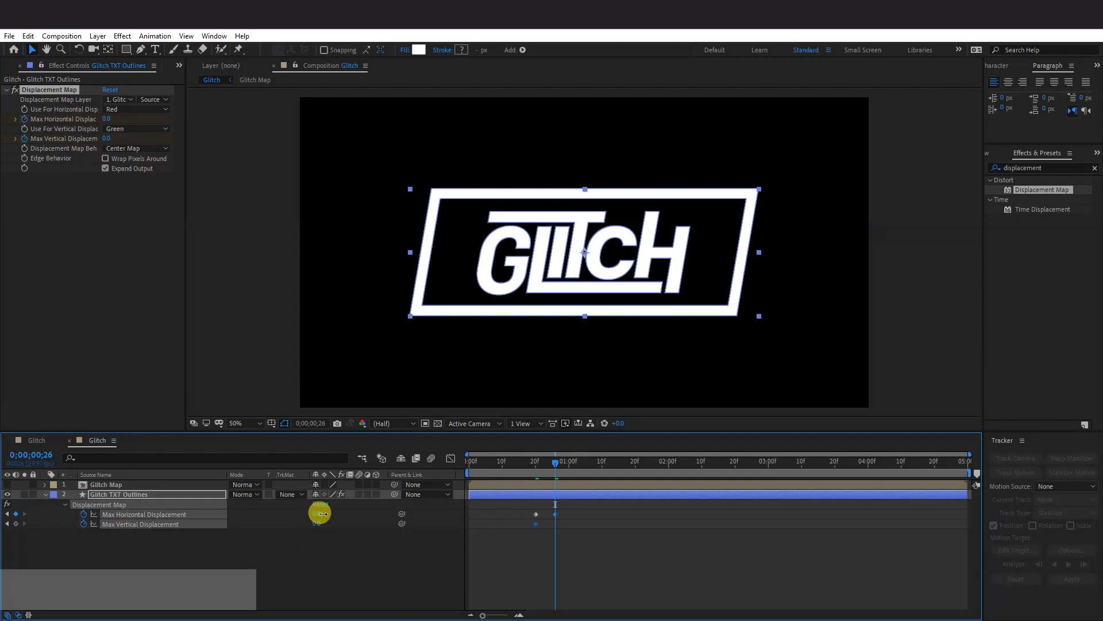
pyautogui.moveTo(323, 514); pyautogui.dragTo(324, 507)
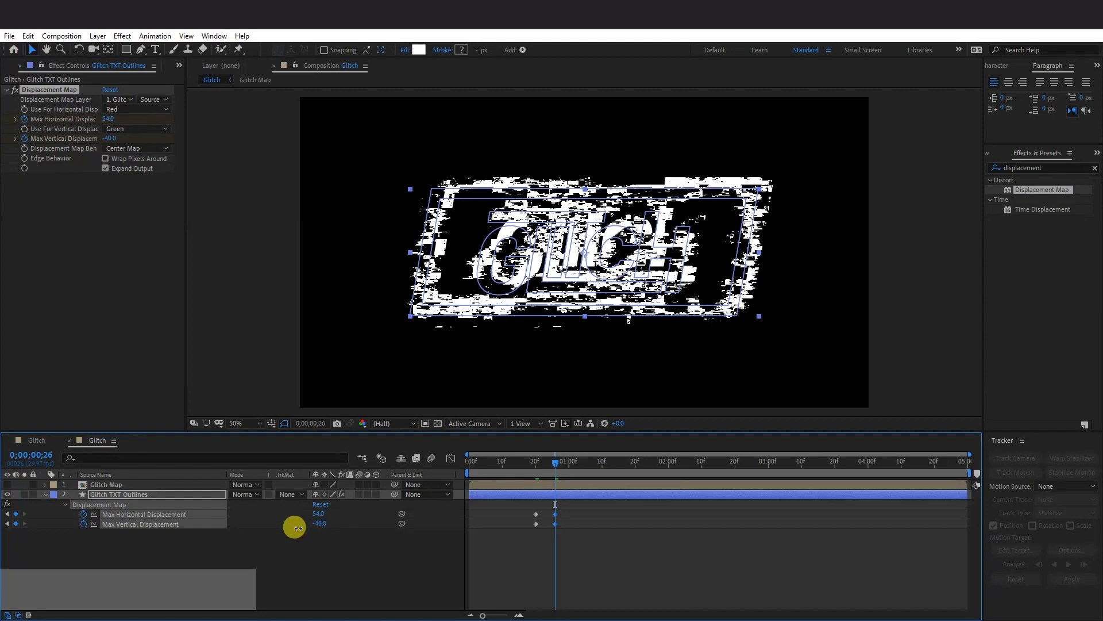
pyautogui.moveTo(320, 524); pyautogui.dragTo(299, 524)
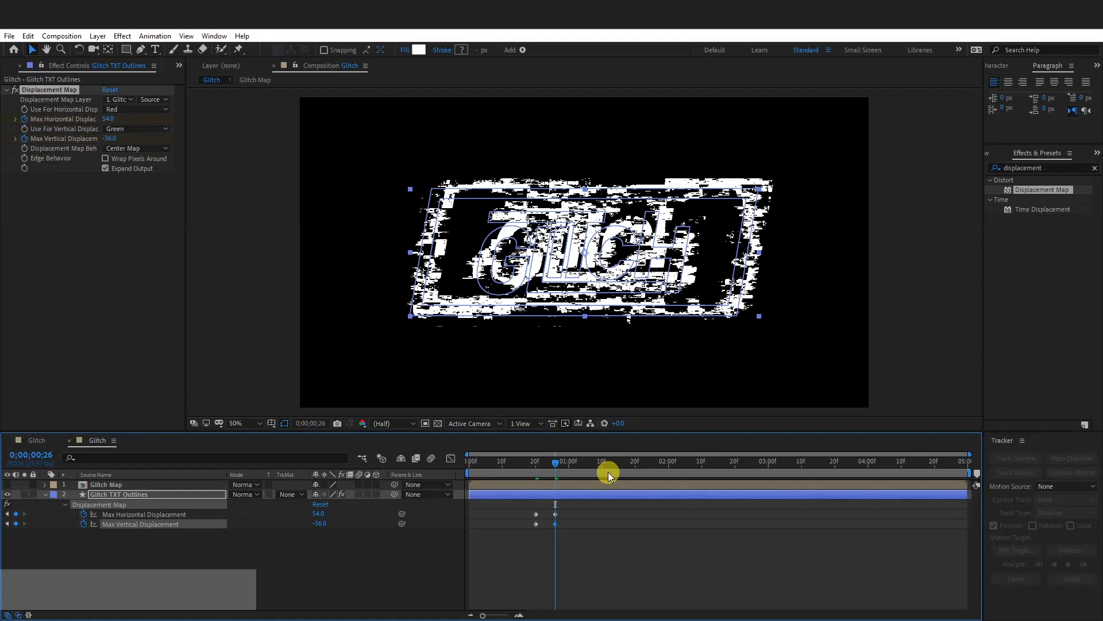
pyautogui.moveTo(608, 476); pyautogui.dragTo(563, 518)
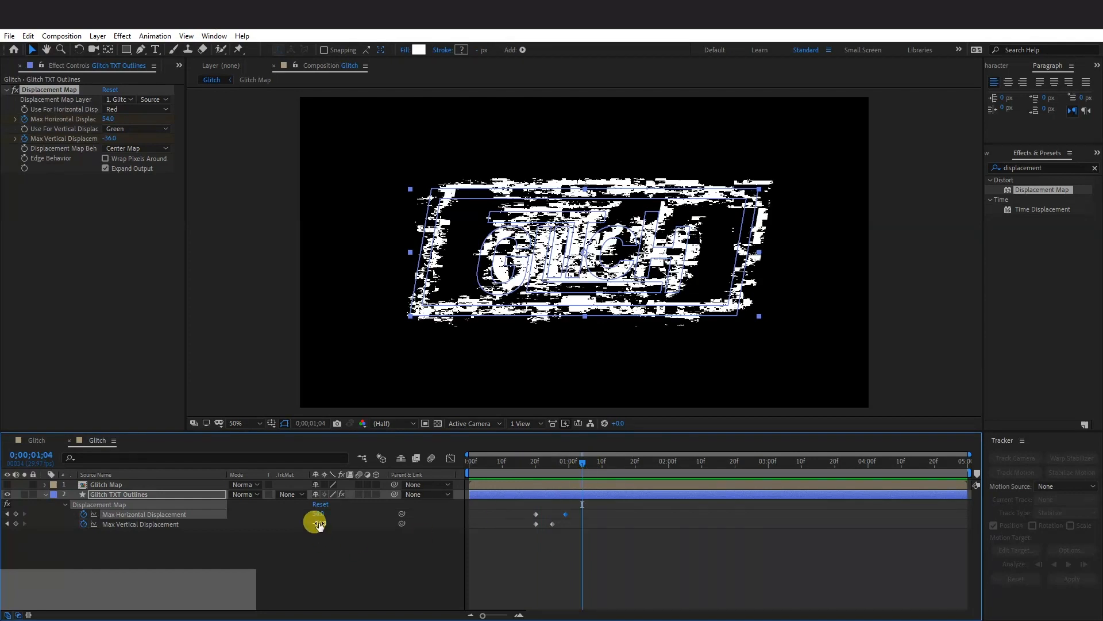
pyautogui.moveTo(582, 461); pyautogui.dragTo(601, 461)
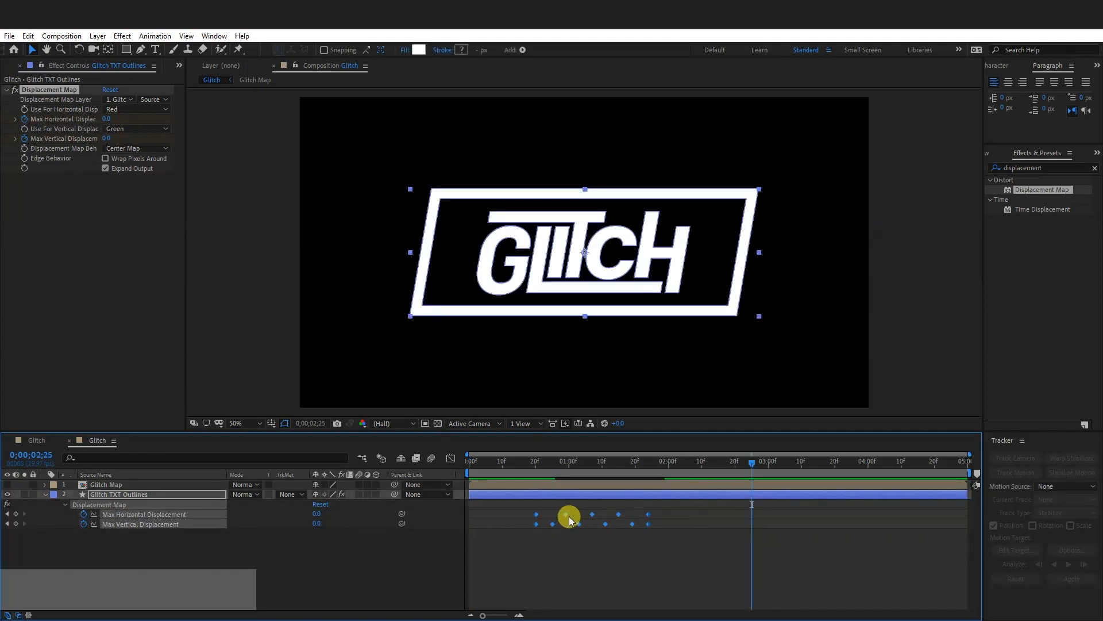
# Bring up the easing options for the selected displacement keyframes.
pyautogui.rightClick(570, 517)
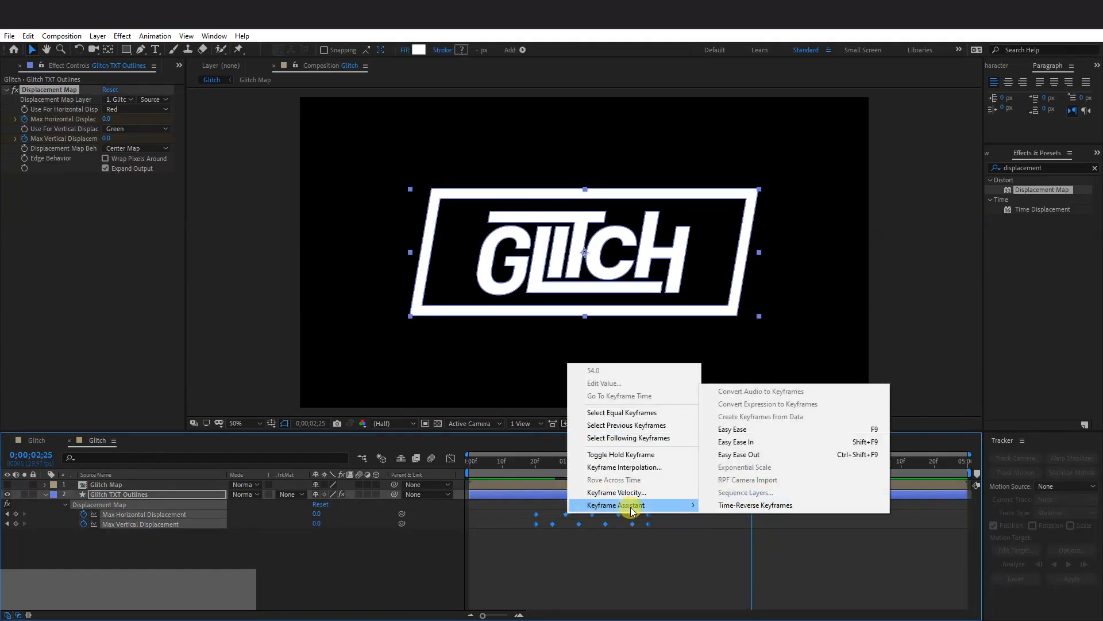